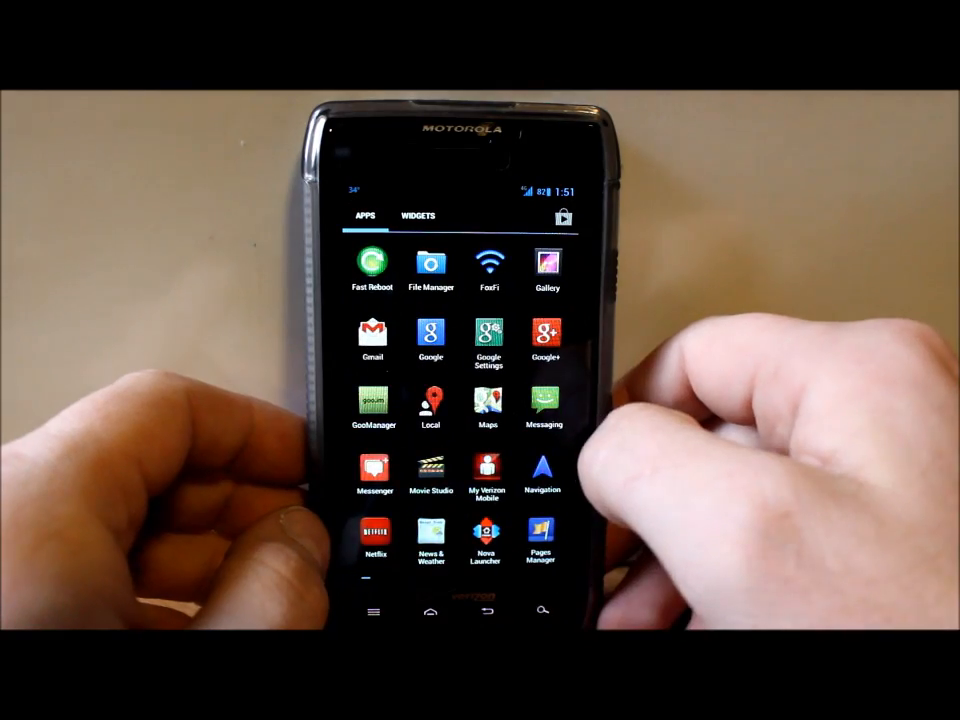
Step: Restart the phone via Reboot in the power menu, showing the Rebooting notice
{"action": "scroll", "scroll_direction": "left", "scroll_amount": 3}
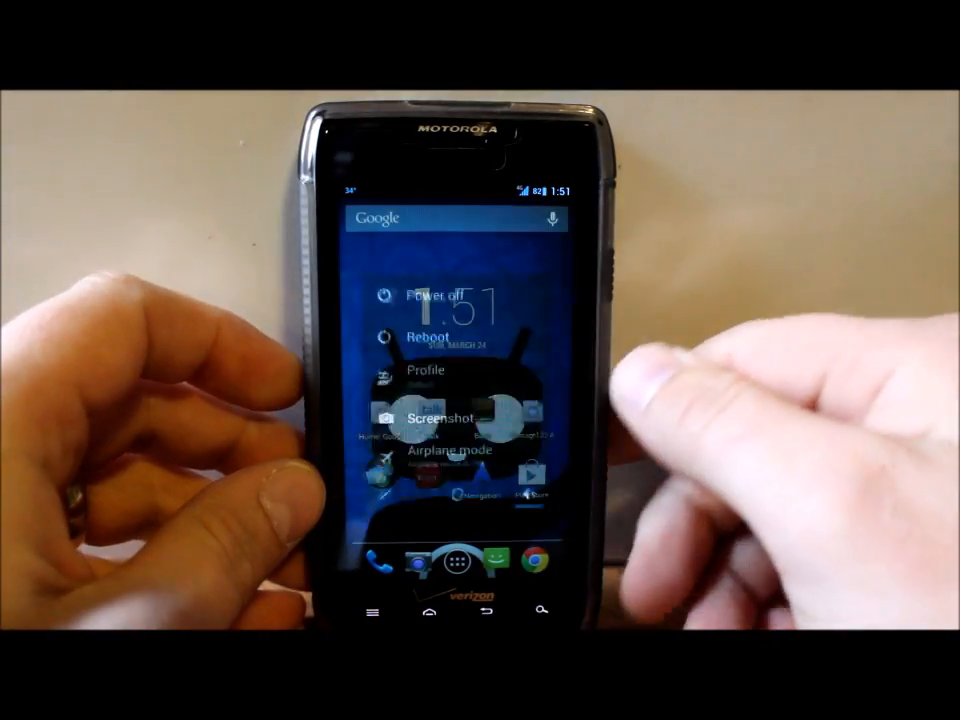
{"action": "left_click", "coordinate": [424, 336]}
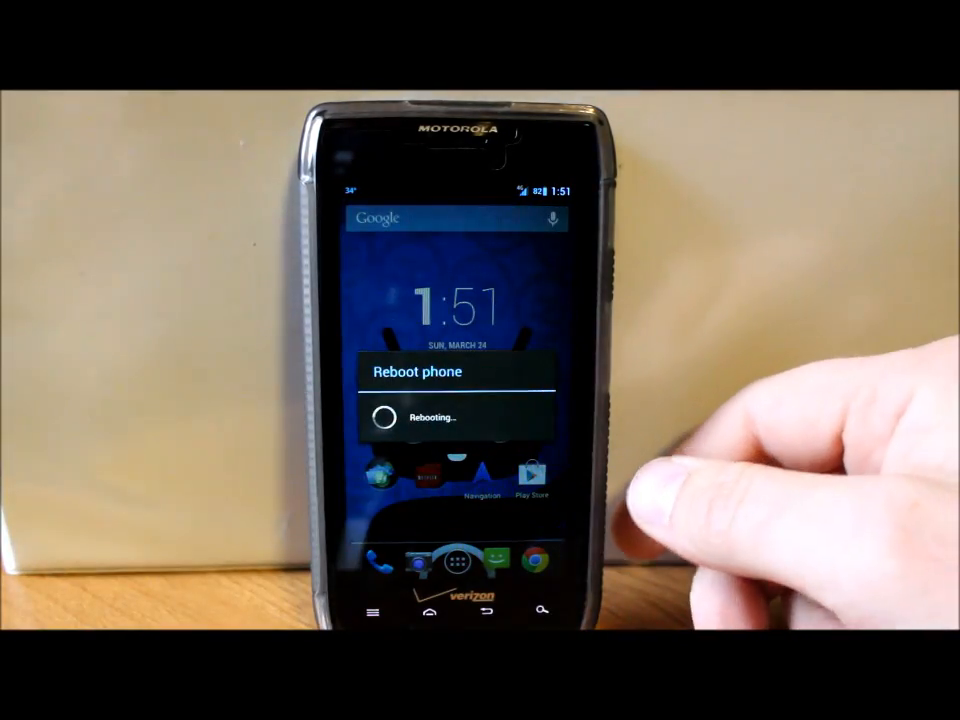